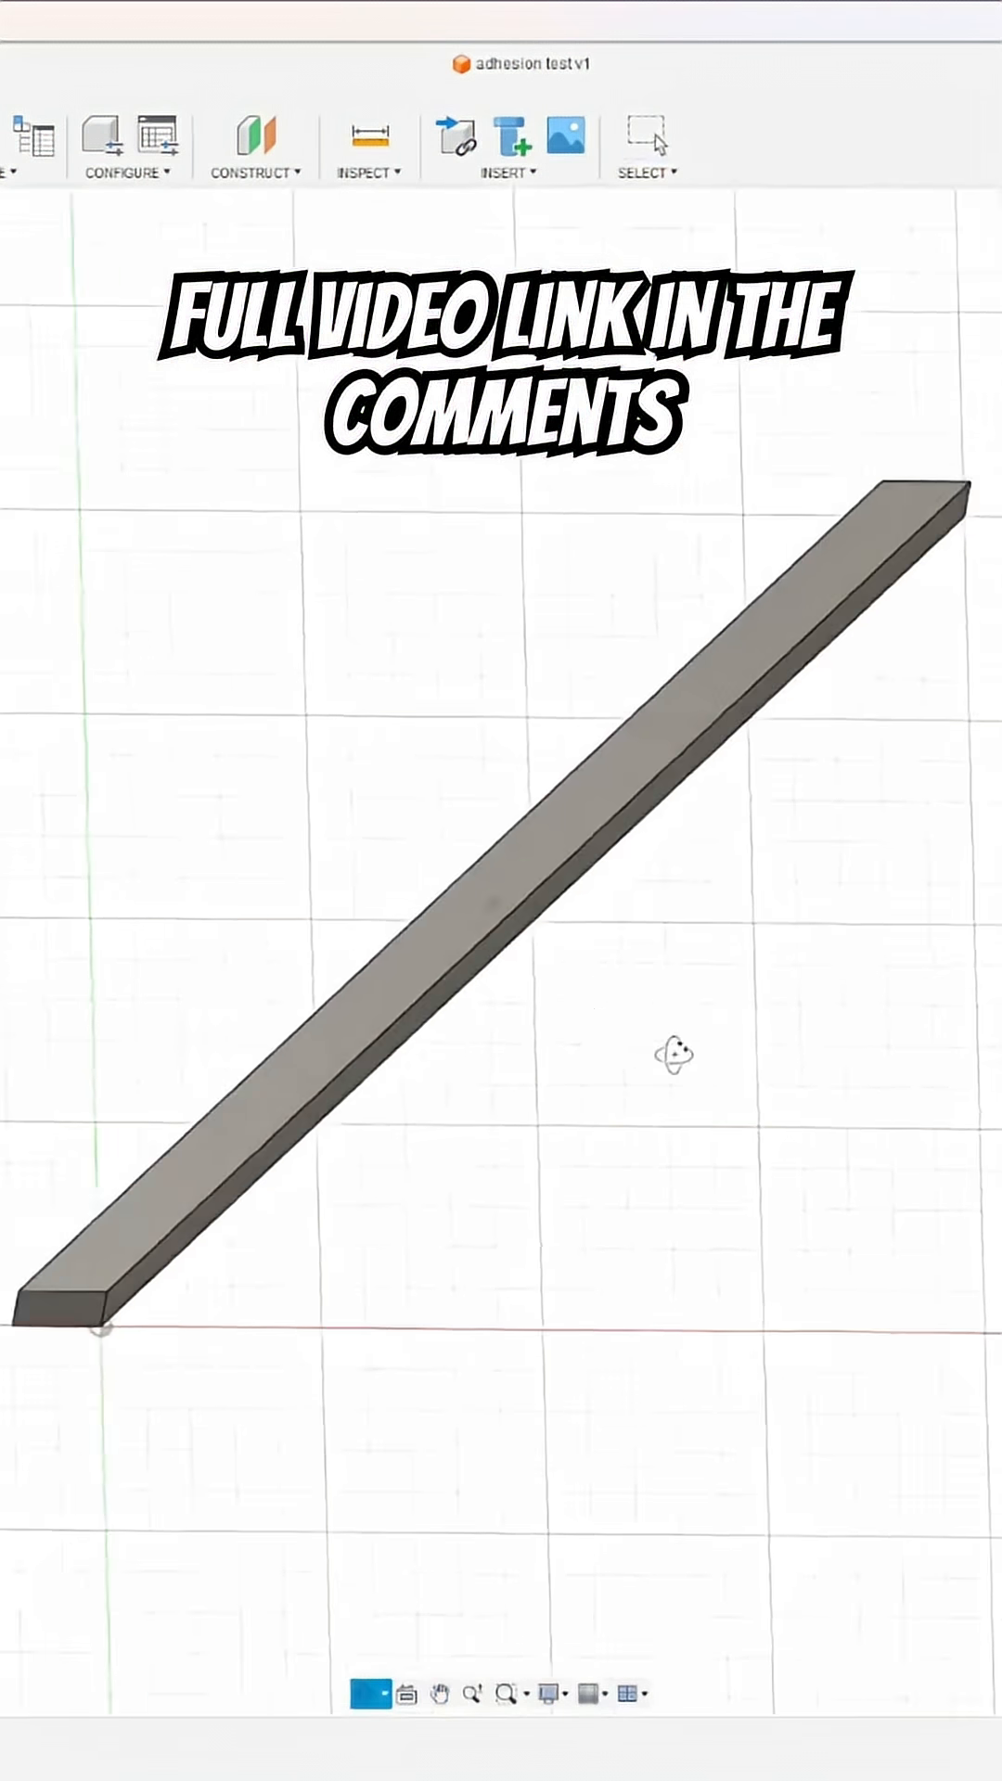
Orbit the viewport to view the adhesion test bar from a low, steep angle along its length.
drag(673, 1054, 798, 1054)
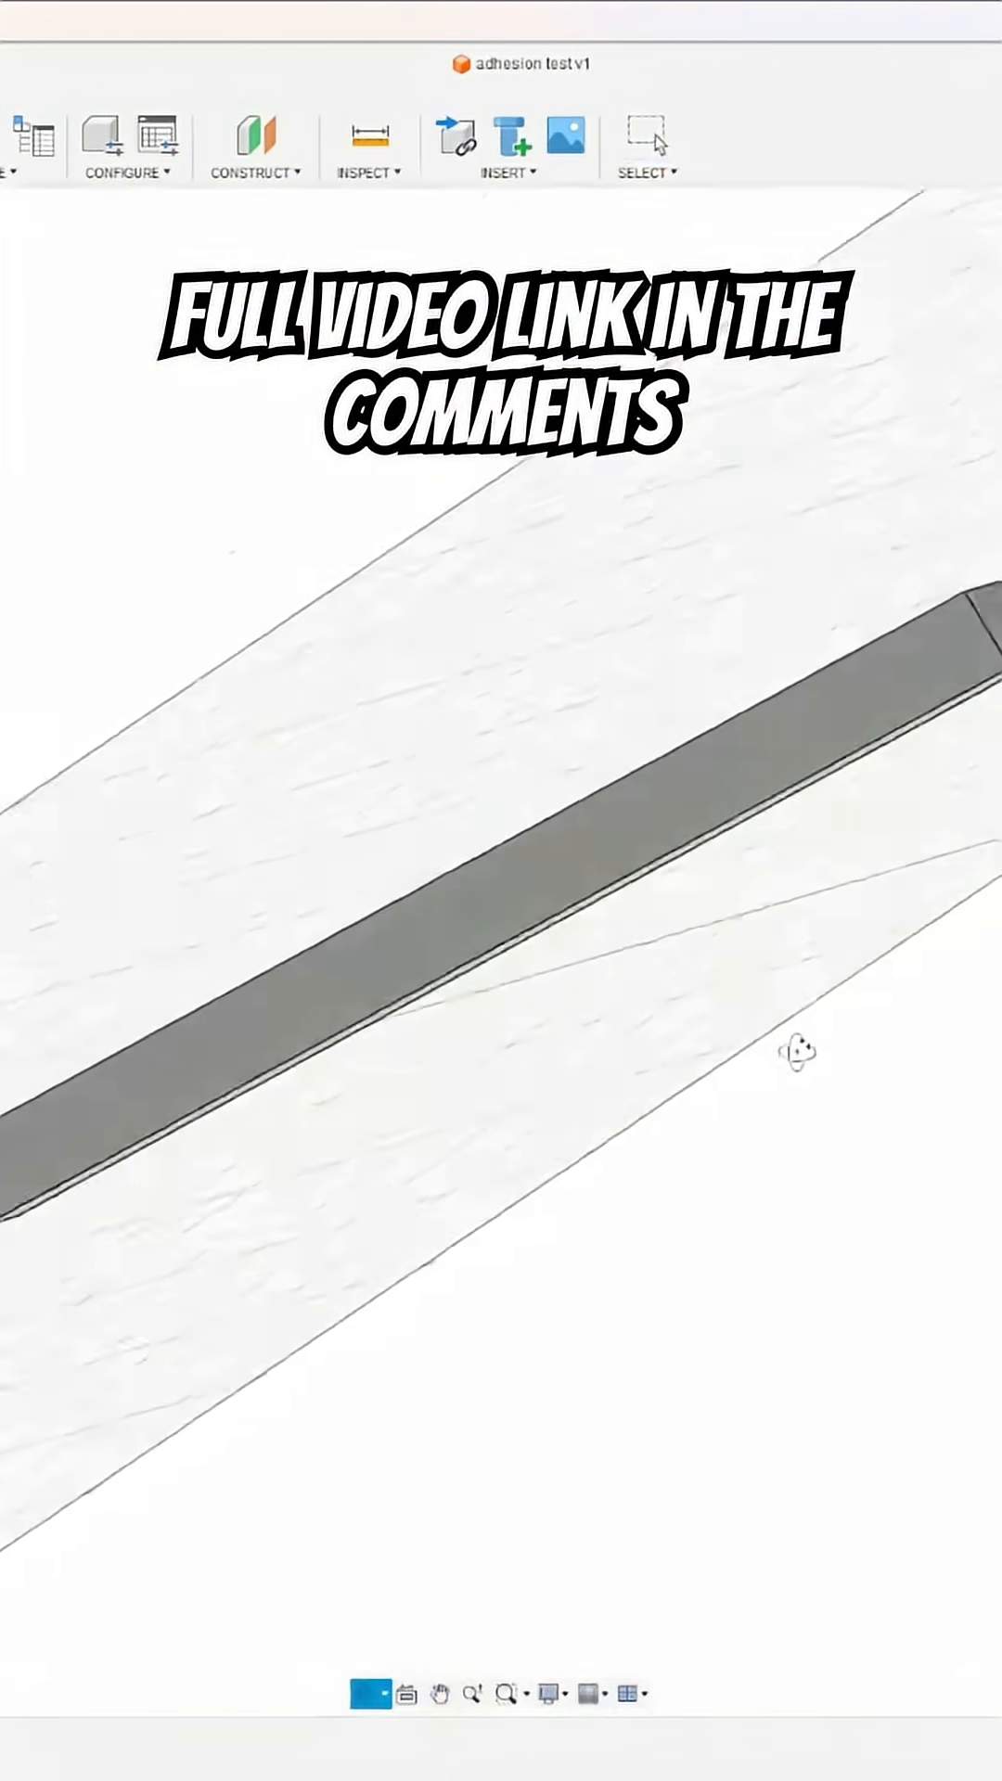